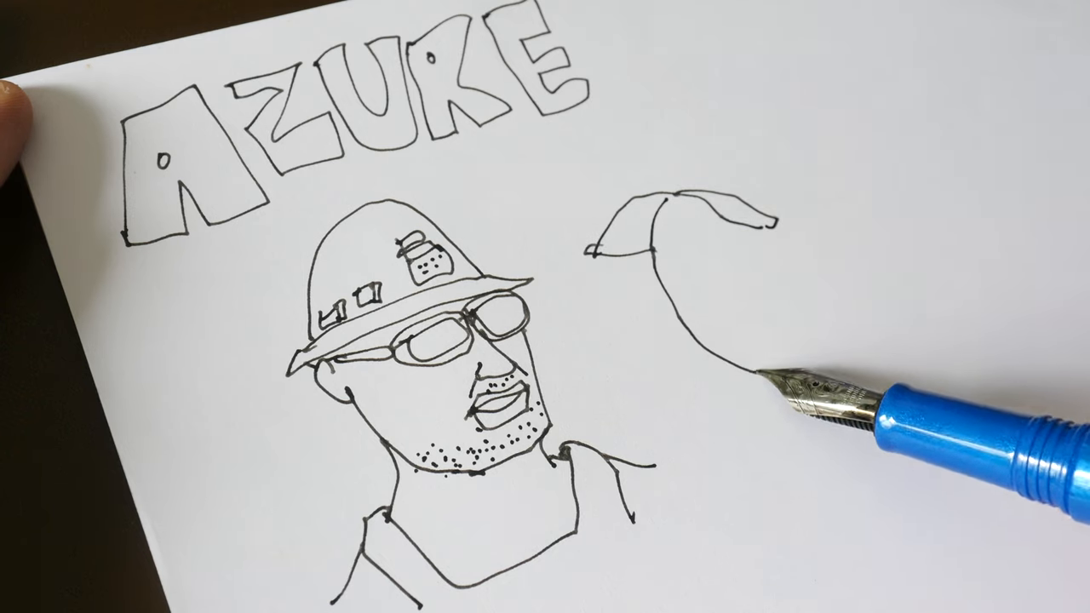
drag(749, 383, 723, 315)
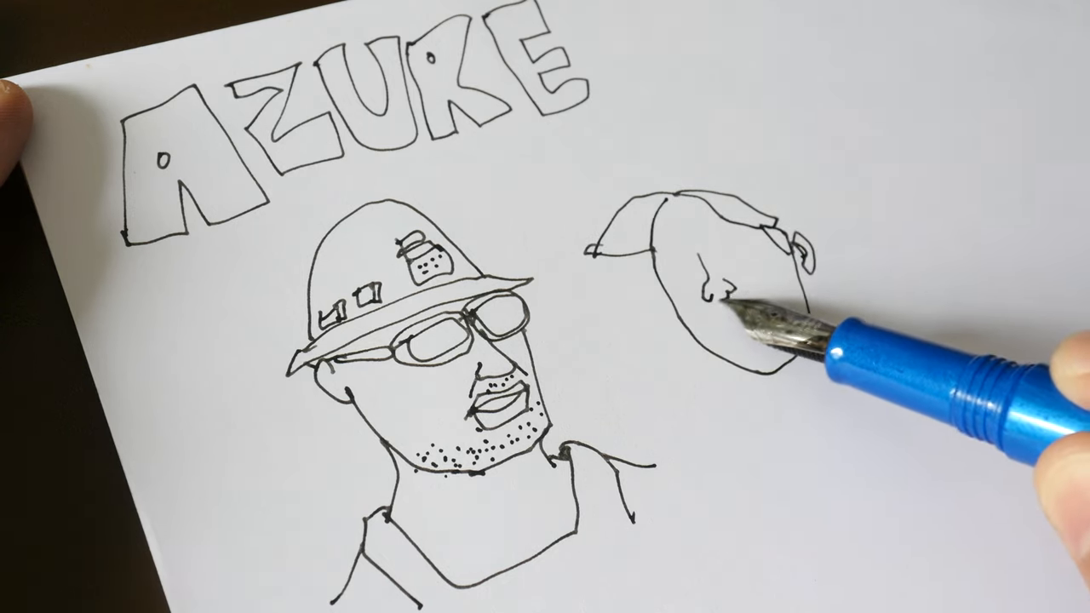